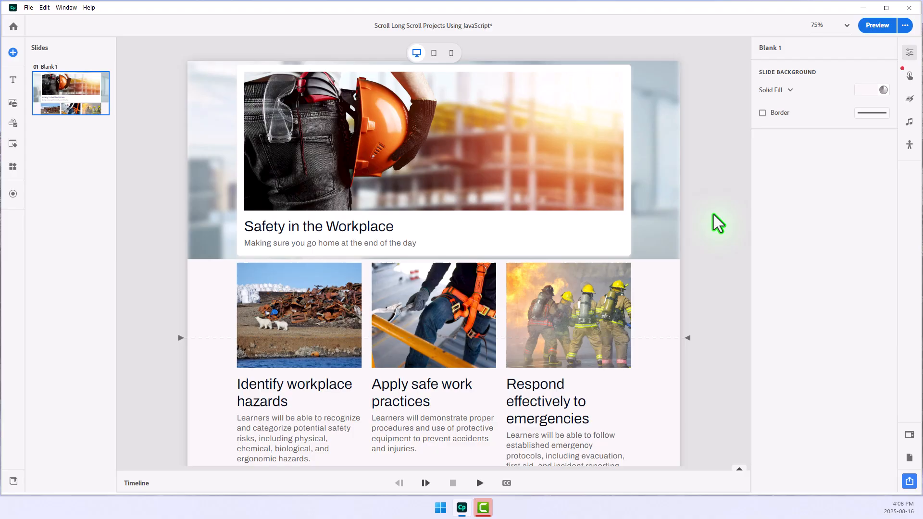
Insert a button block below the Safety in the Workplace header and label it CONTINUE
scroll("down", 3)
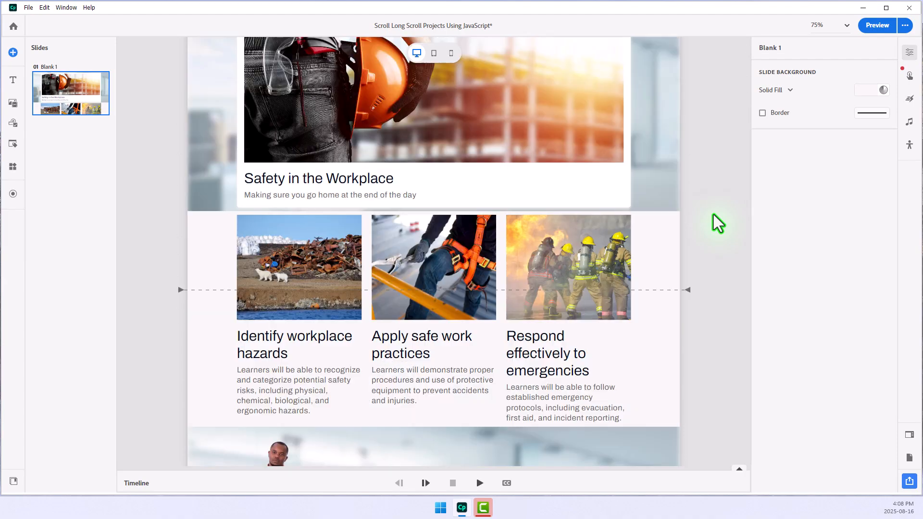
mouse_move(712, 250)
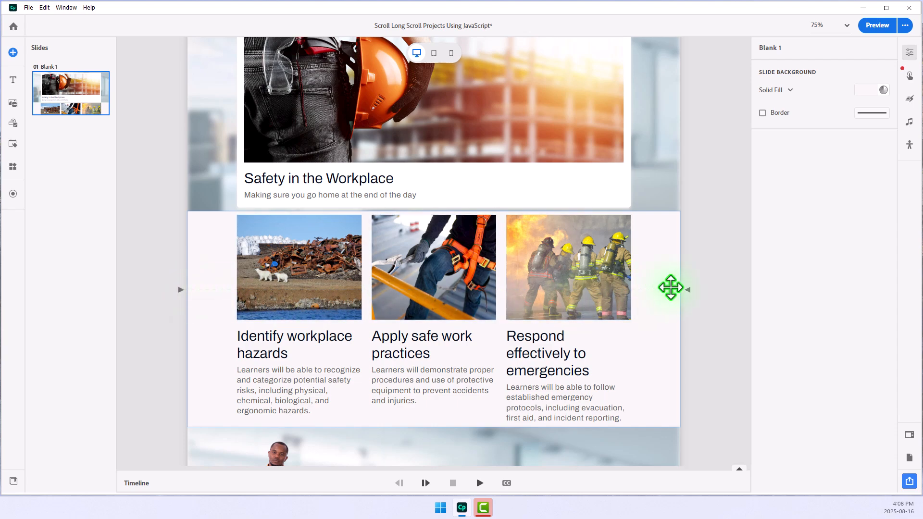
mouse_move(695, 265)
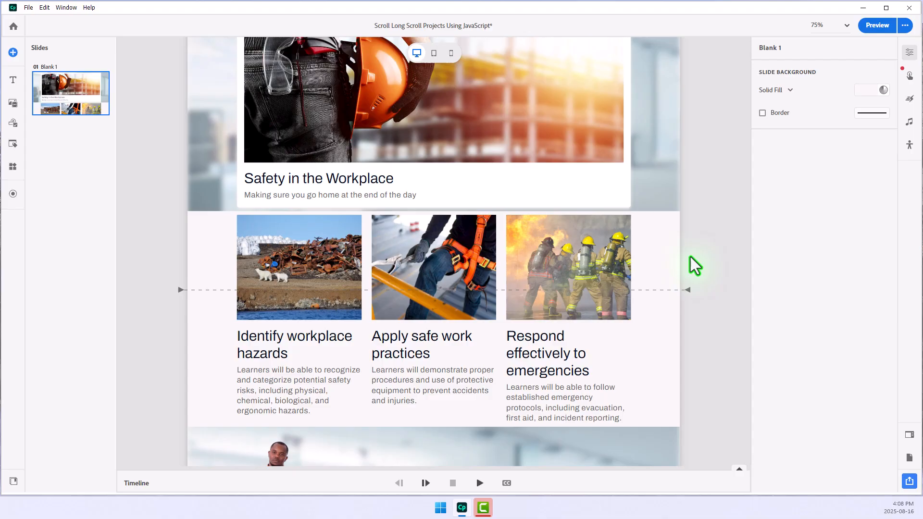
mouse_move(697, 300)
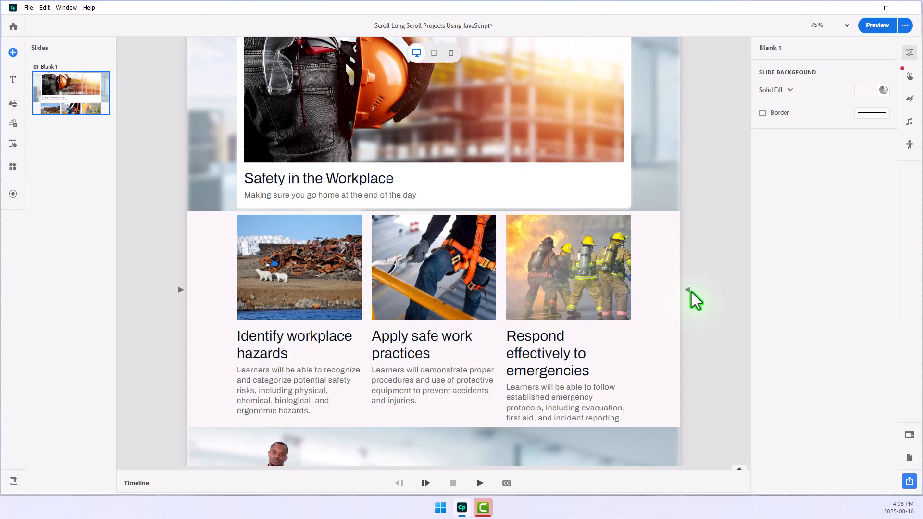
mouse_move(723, 253)
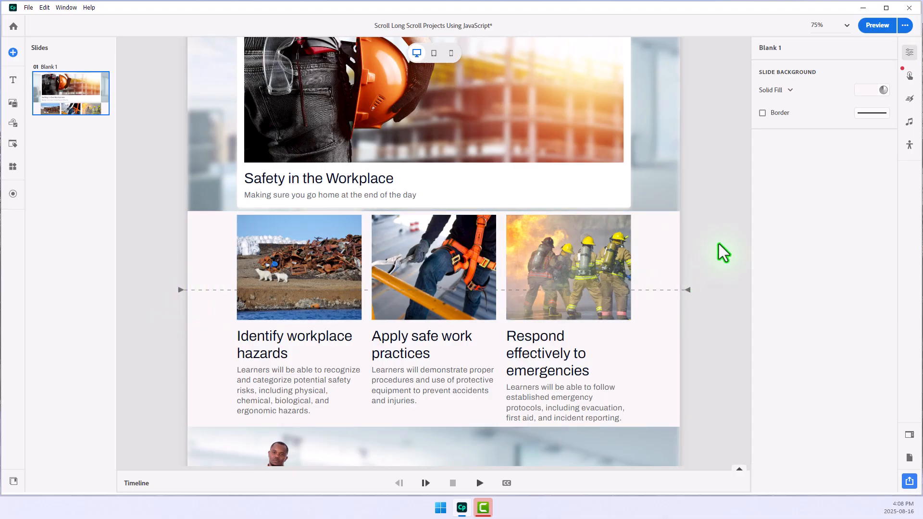
mouse_move(721, 223)
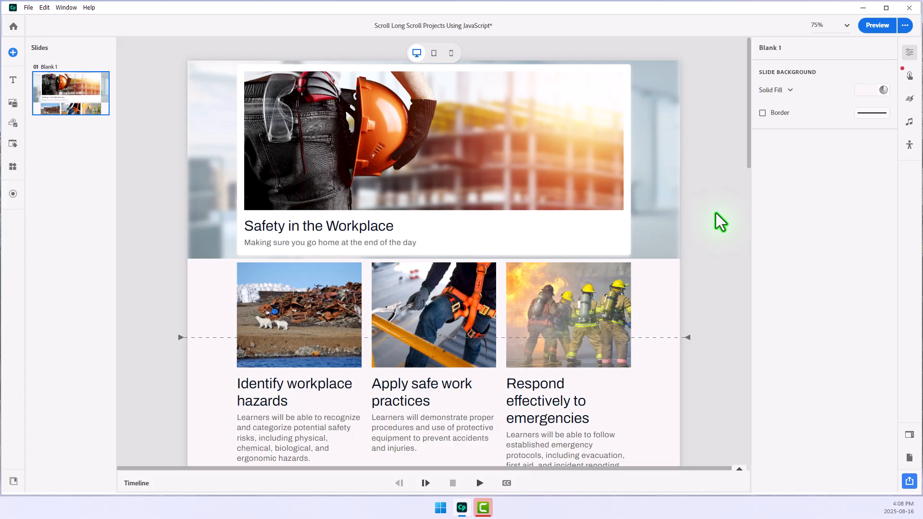
mouse_move(690, 137)
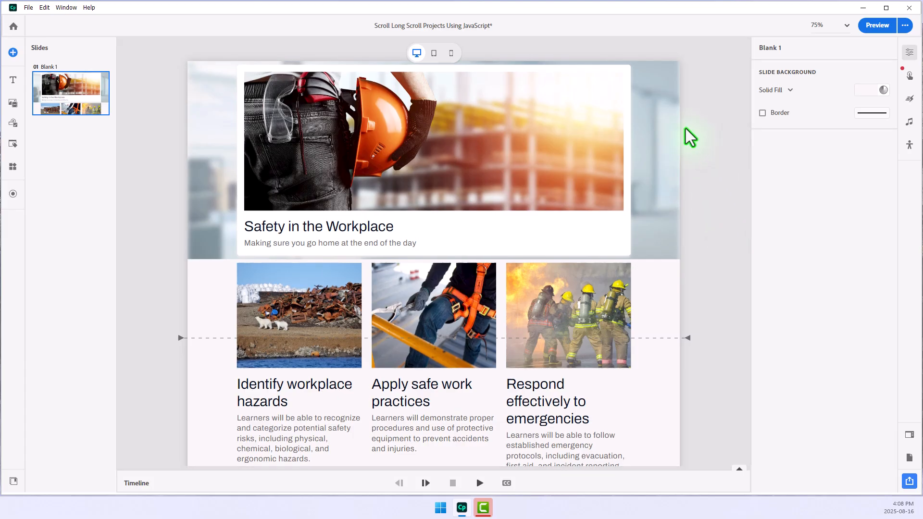
mouse_move(666, 115)
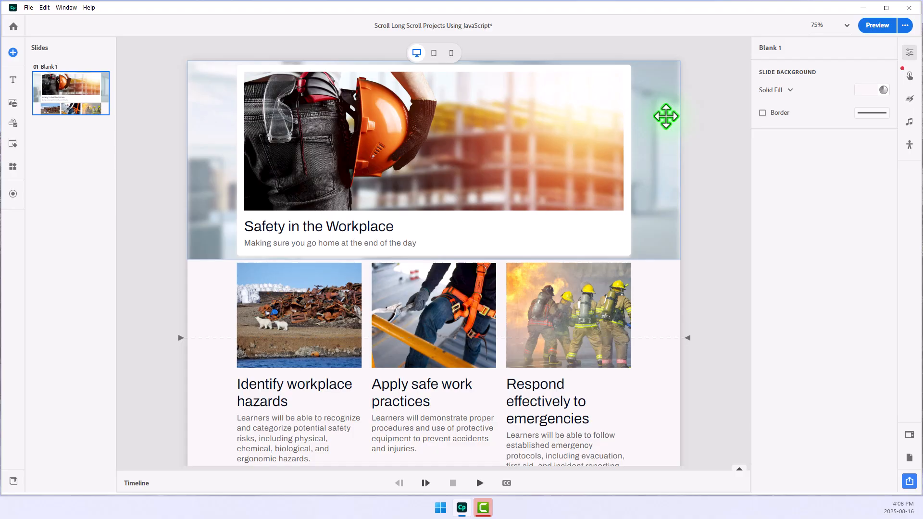
mouse_move(666, 96)
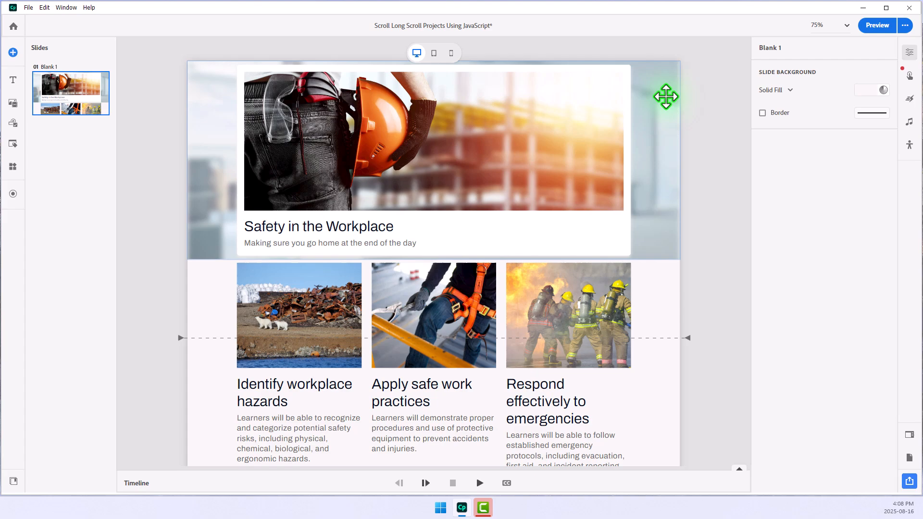
scroll("down", 3)
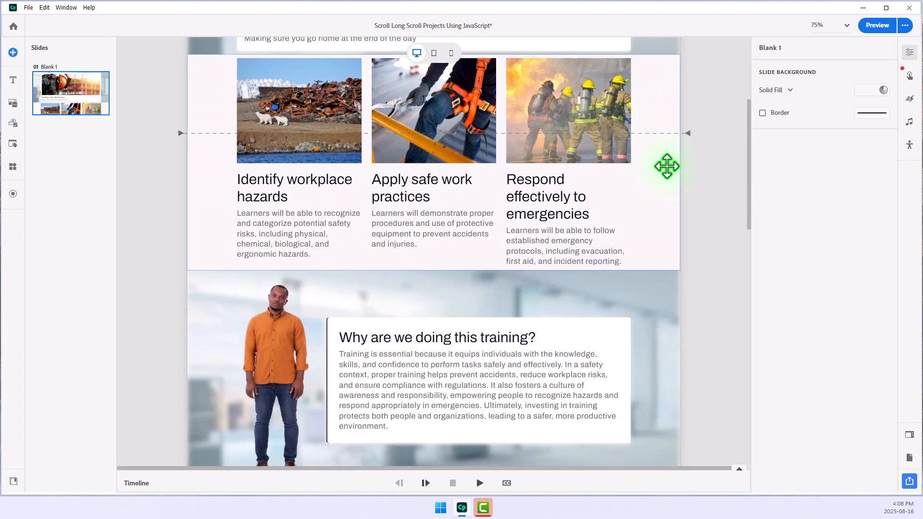
scroll("down", 3)
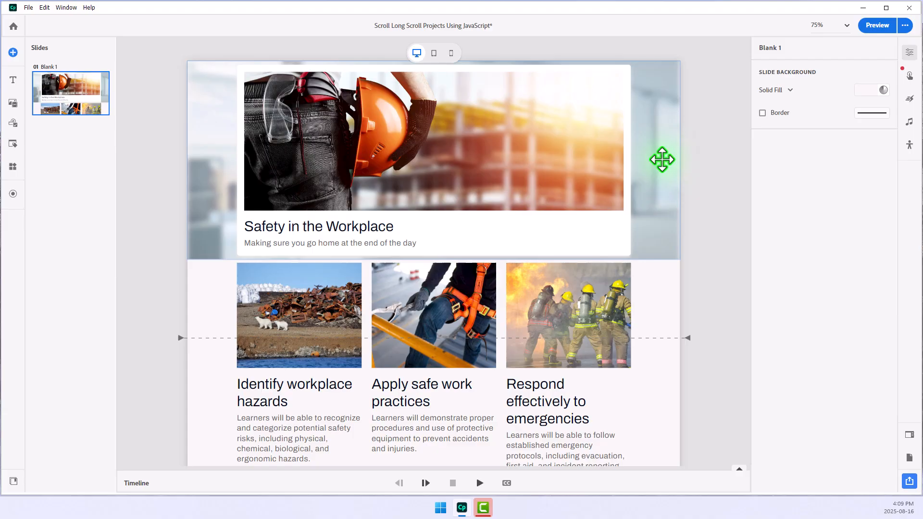
mouse_move(152, 177)
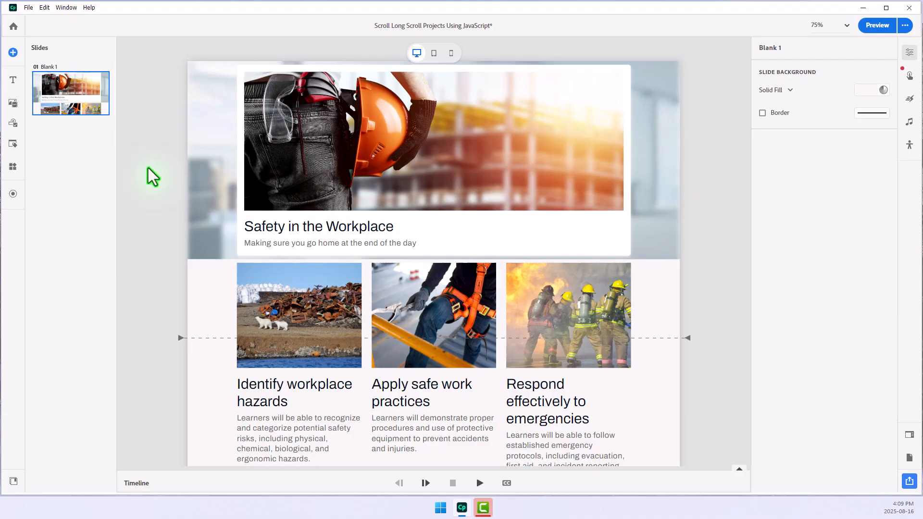
left_click(13, 123)
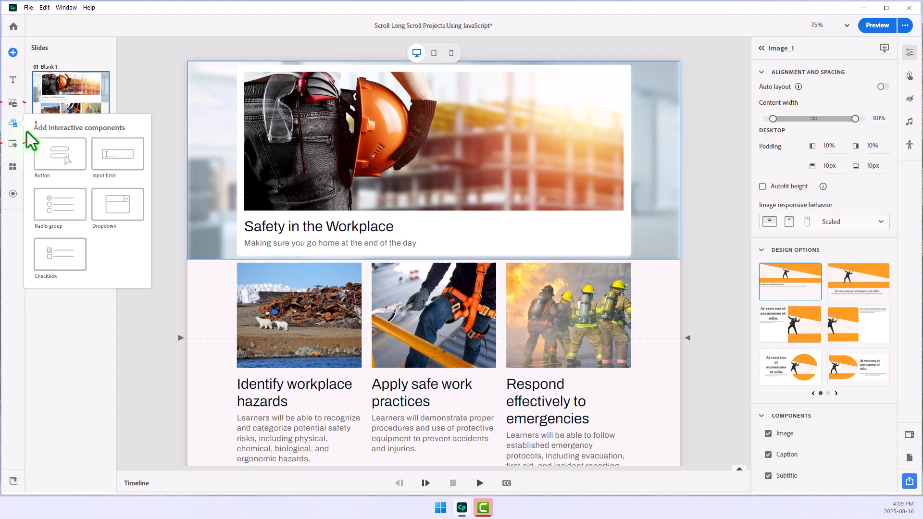
left_click(59, 154)
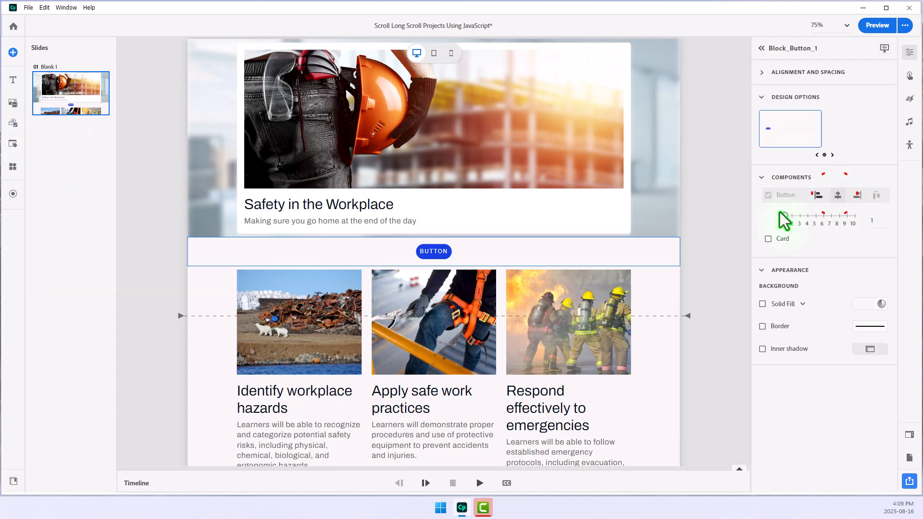
left_click(433, 251)
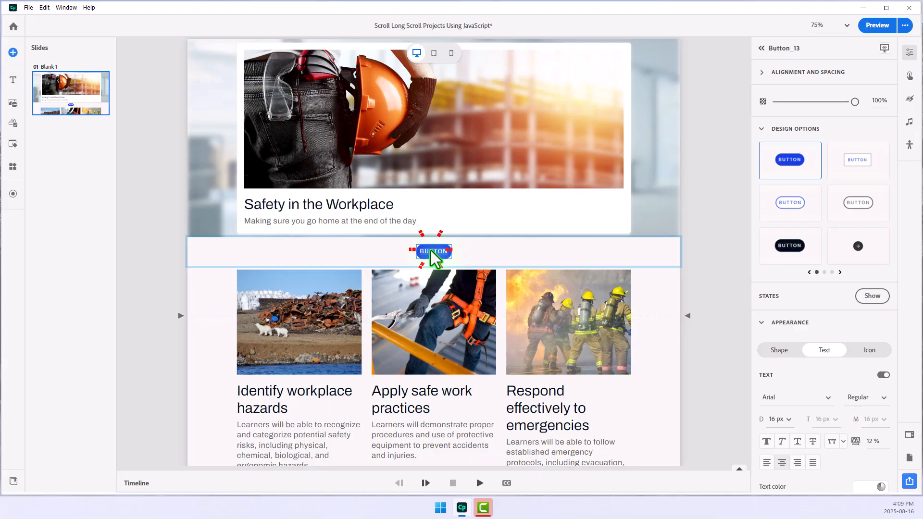
type("CONTINUE")
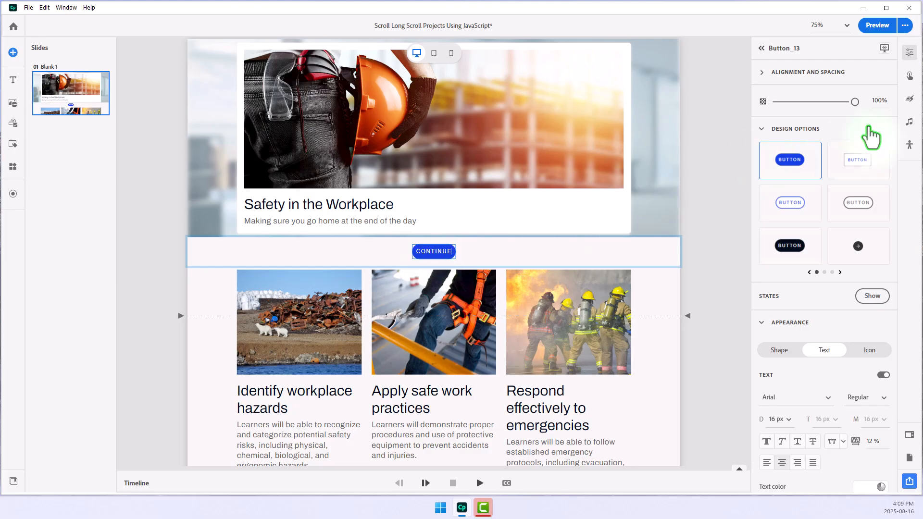
mouse_move(909, 82)
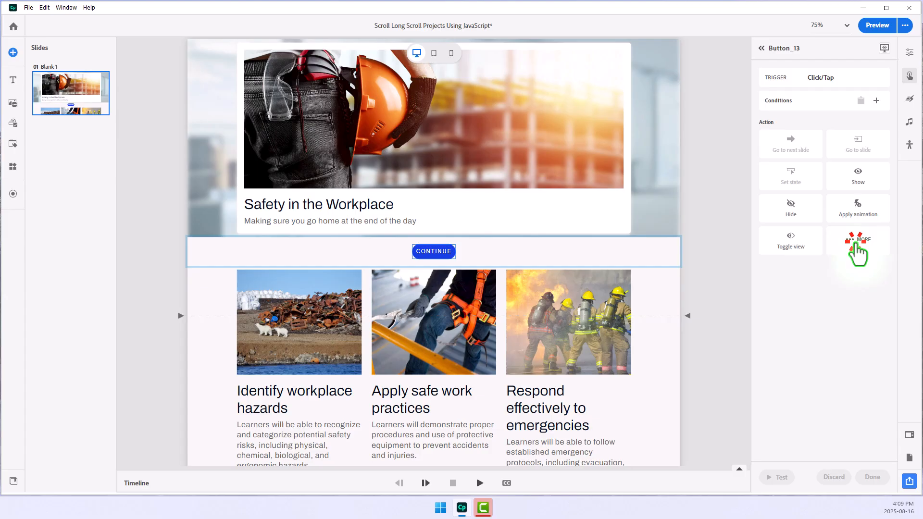
Expand the CONTINUE button's click interaction to show all available actions via MORE
left_click(857, 240)
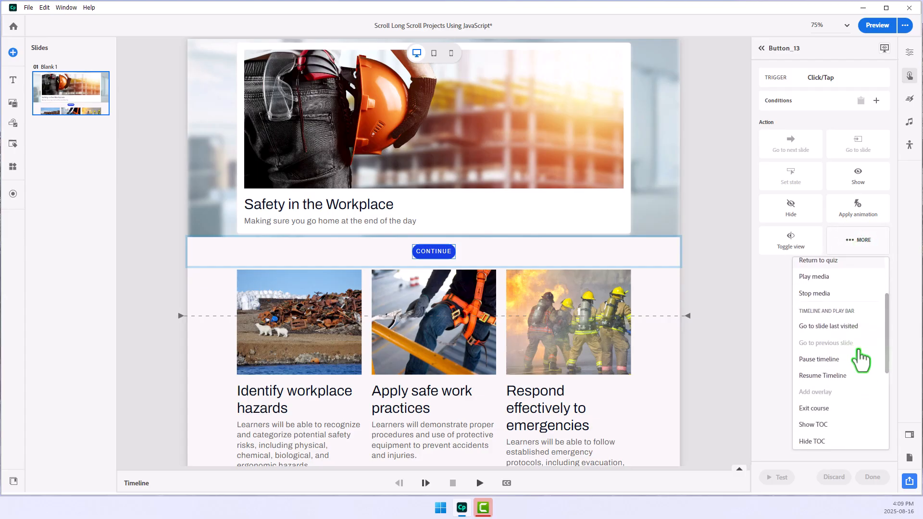
scroll("down", 3)
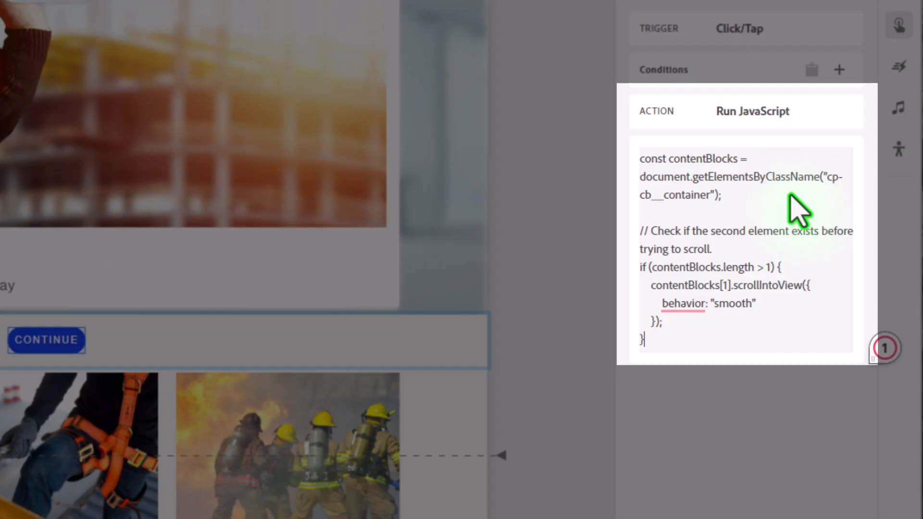
mouse_move(739, 209)
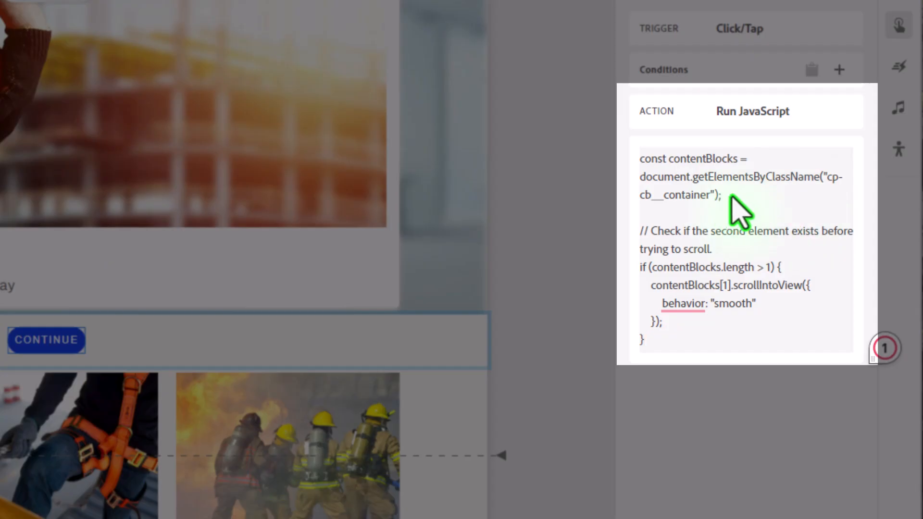
mouse_move(674, 253)
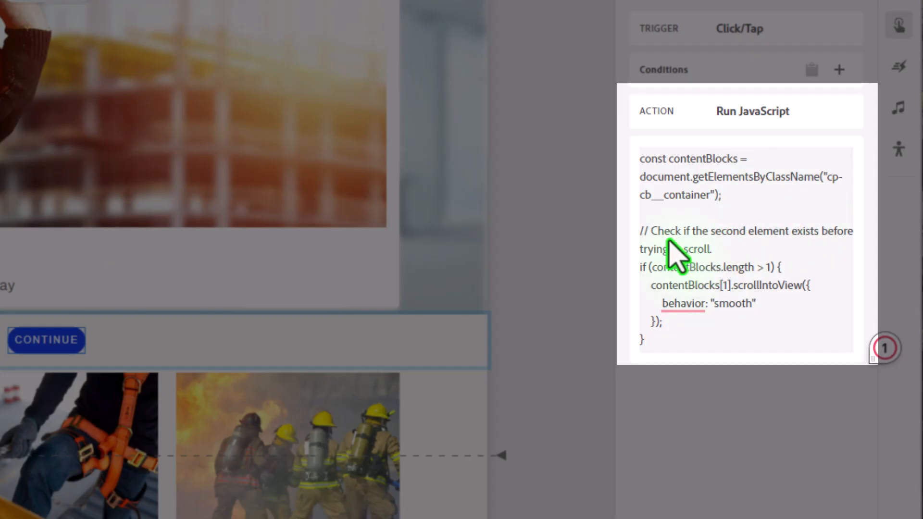
mouse_move(692, 247)
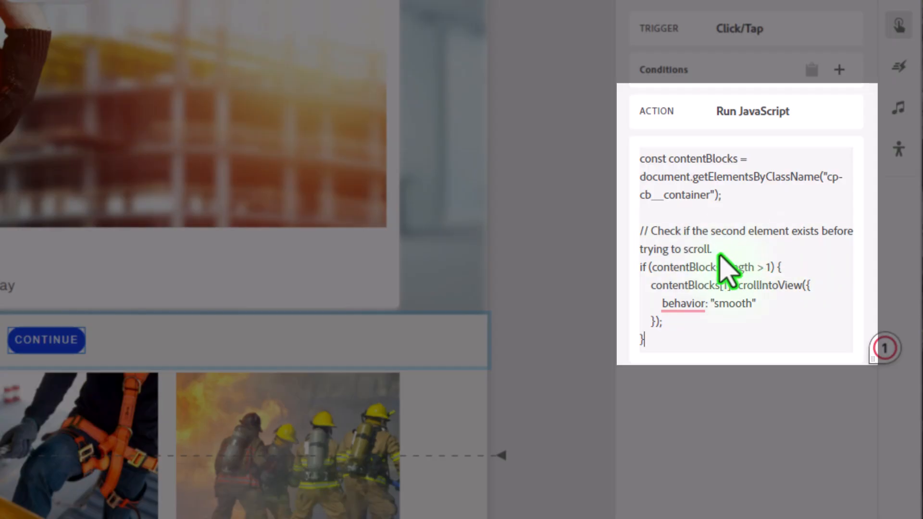
mouse_move(777, 277)
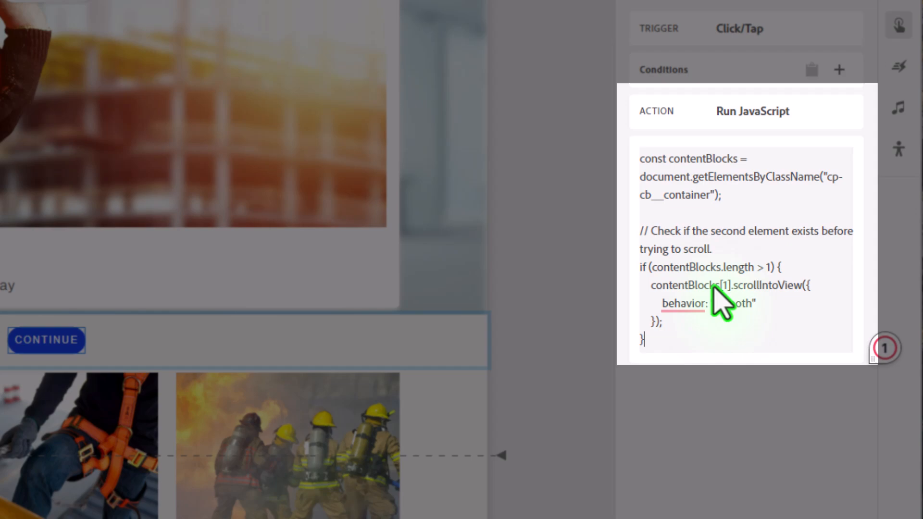
mouse_move(671, 309)
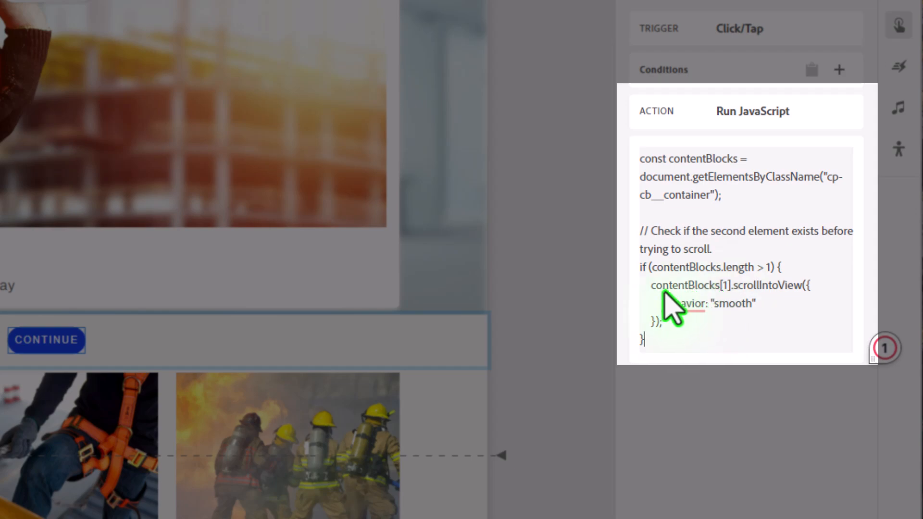
mouse_move(733, 306)
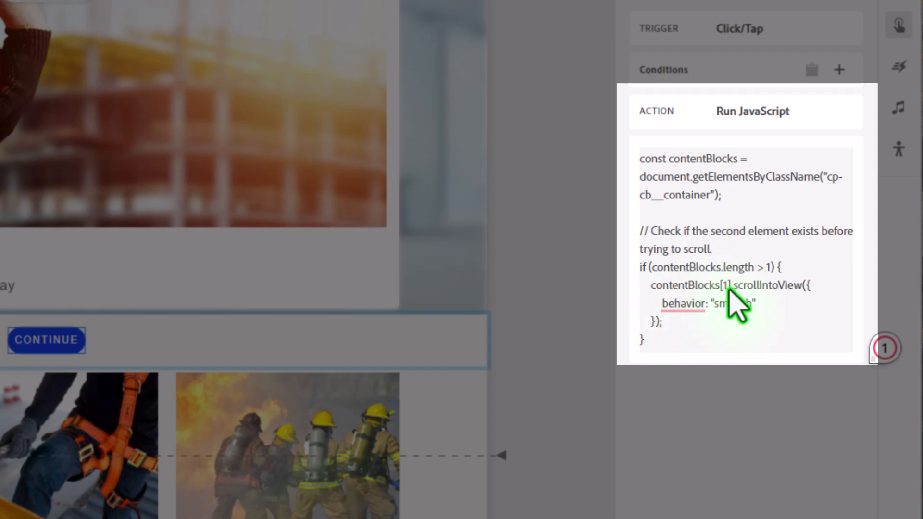
mouse_move(739, 306)
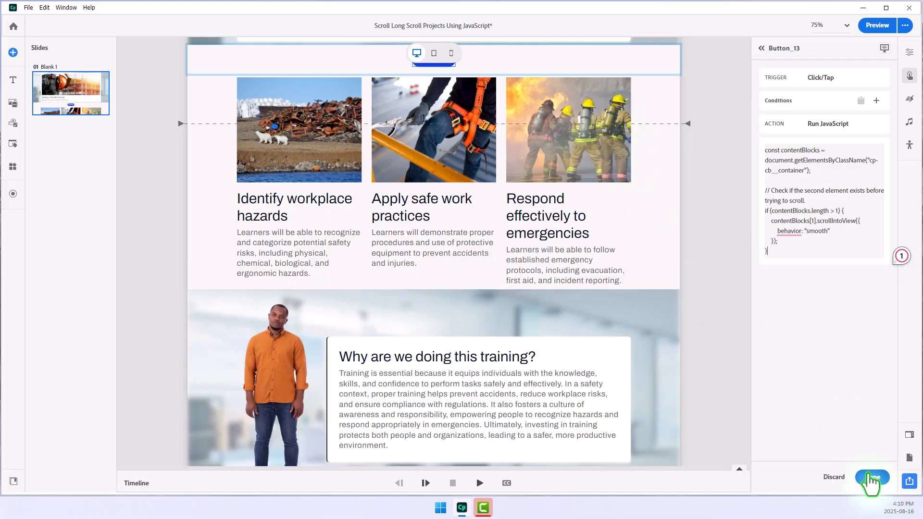
Save Run JavaScript as the CONTINUE button's Click/Tap action
left_click(871, 477)
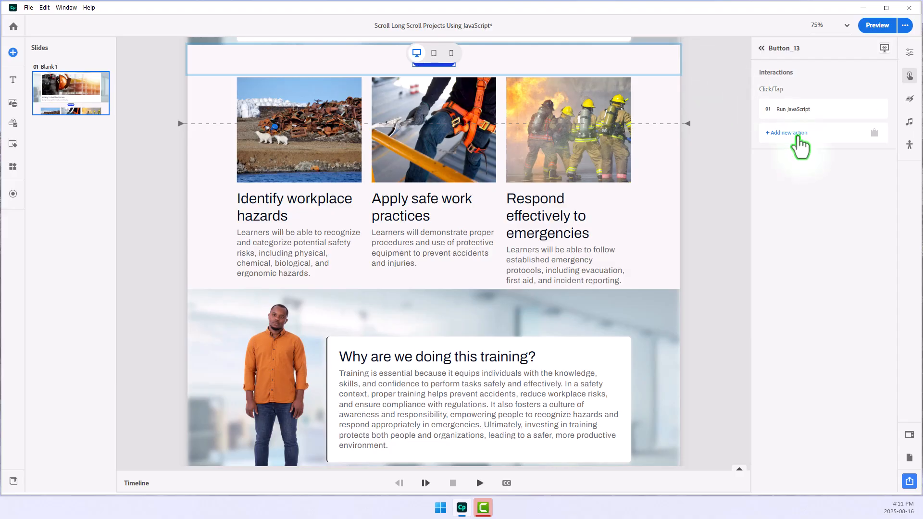
mouse_move(773, 144)
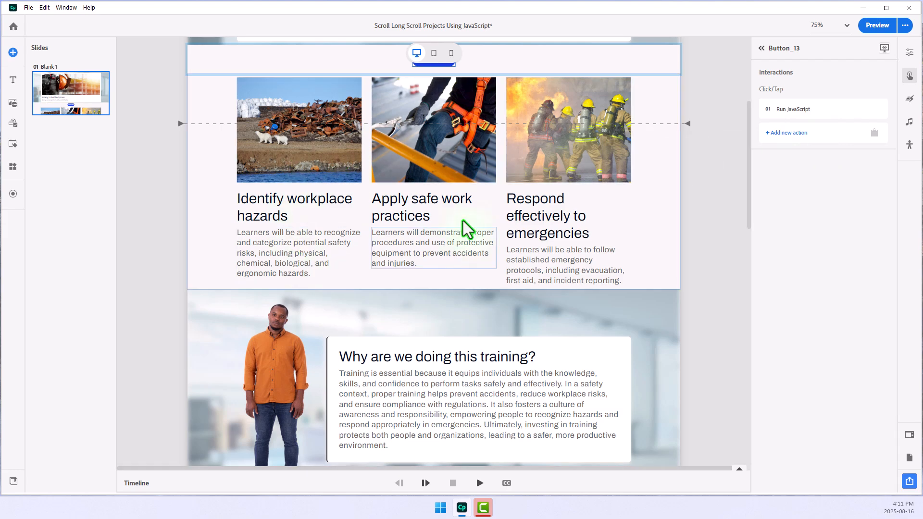
mouse_move(735, 231)
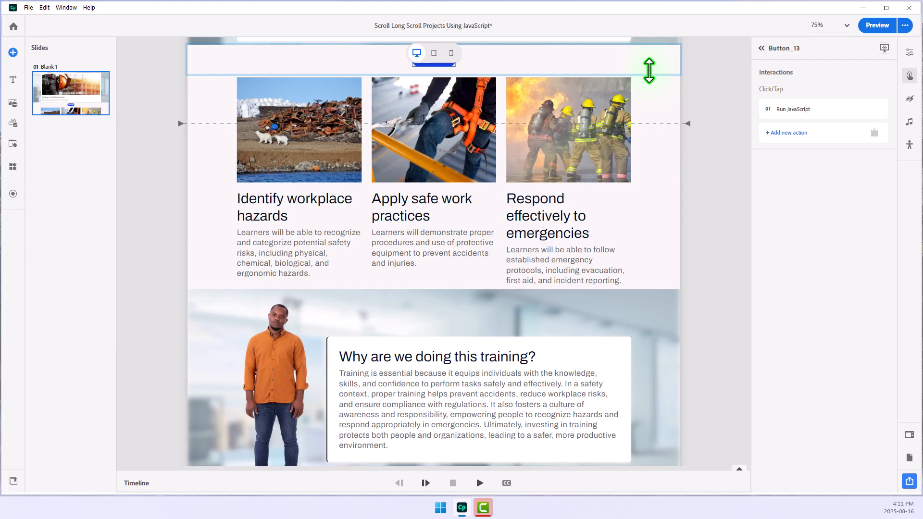
mouse_move(670, 189)
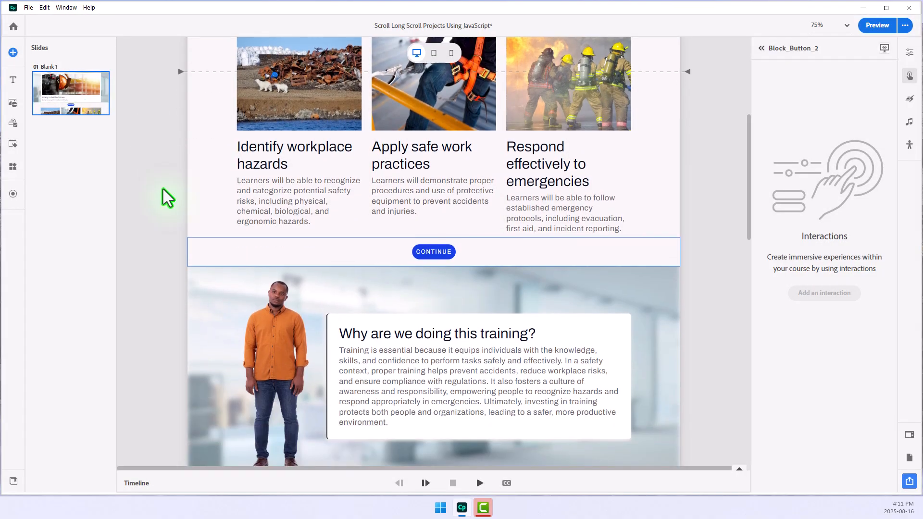
Change Button_23's Run JavaScript to scroll to content block index 4
left_click(433, 252)
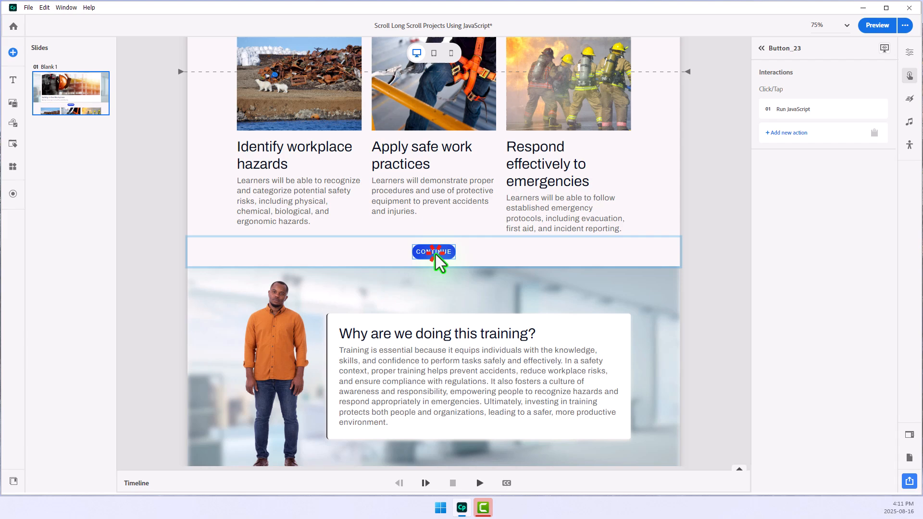
mouse_move(876, 108)
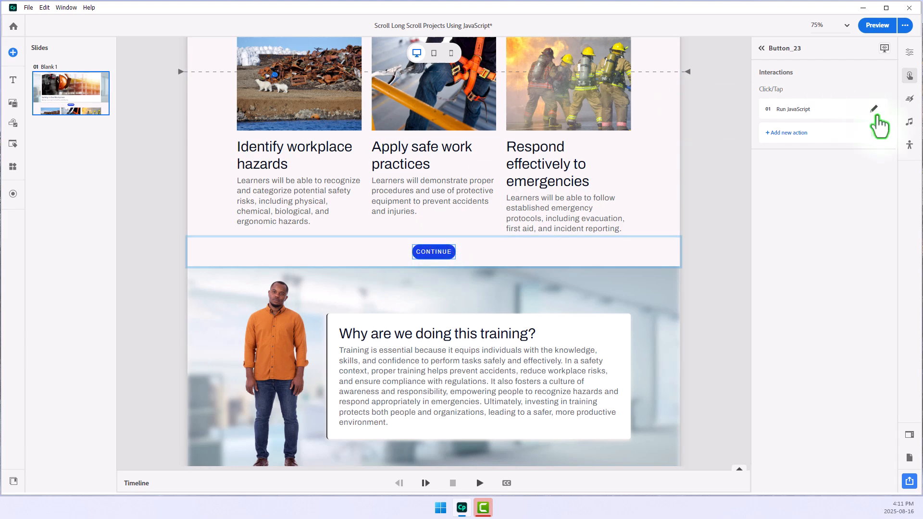
mouse_move(873, 109)
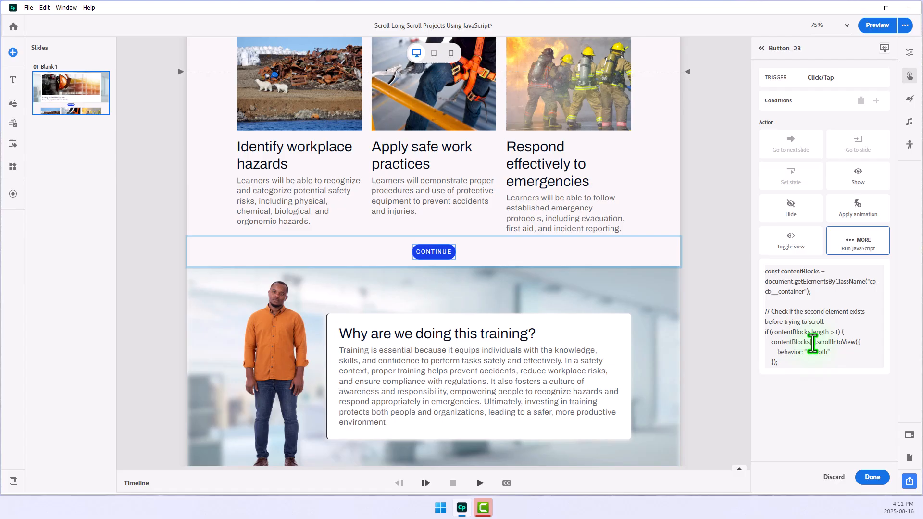
left_click(857, 240)
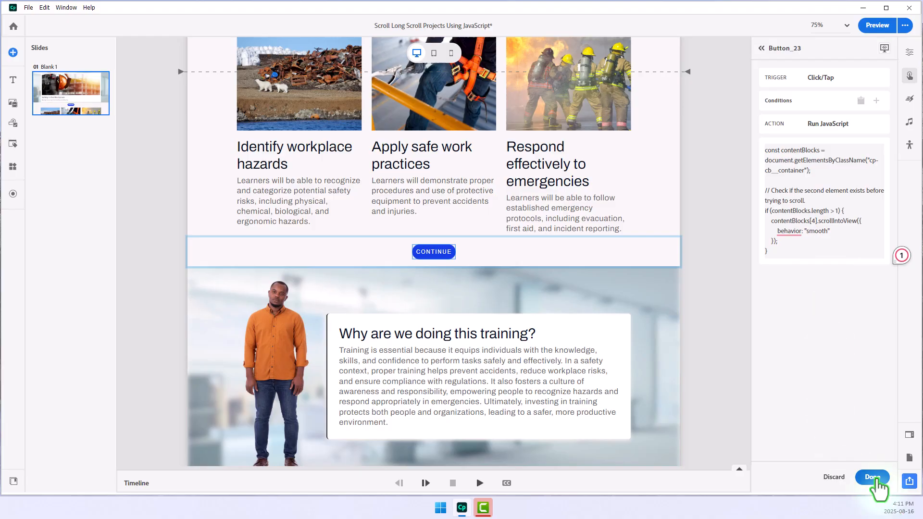
left_click(871, 476)
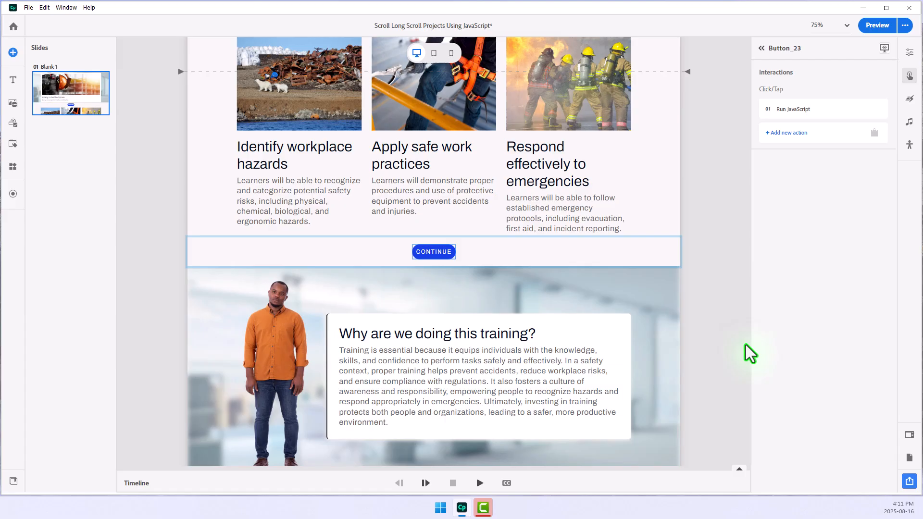
left_click(634, 252)
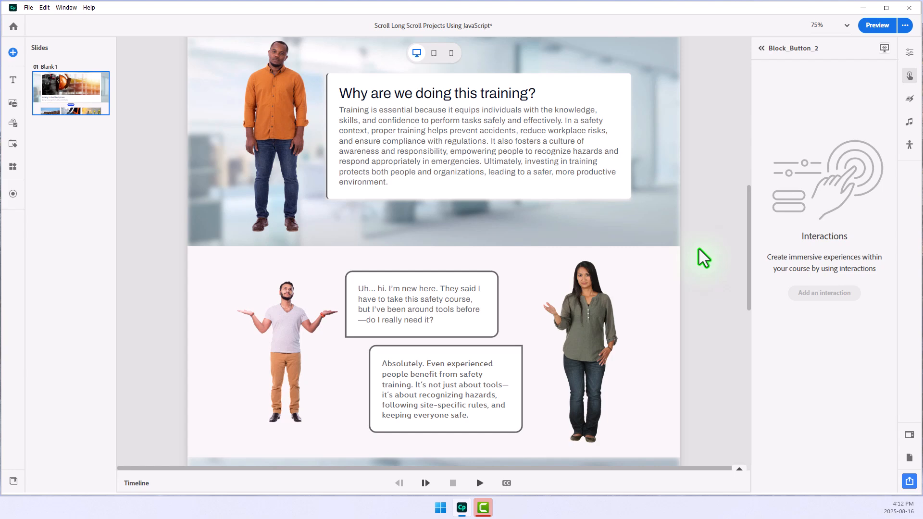
mouse_move(660, 192)
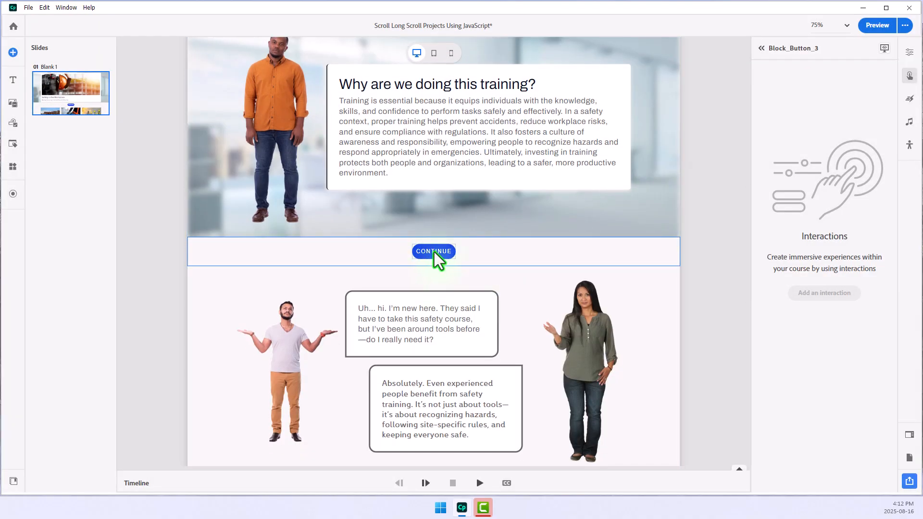
Edit the training-explanation Continue button's script to target the next content block index
left_click(433, 251)
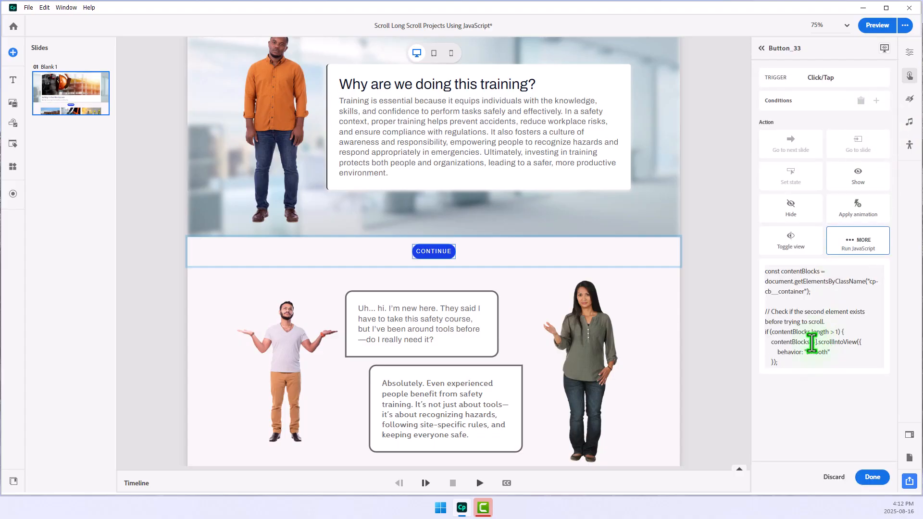
left_click(857, 241)
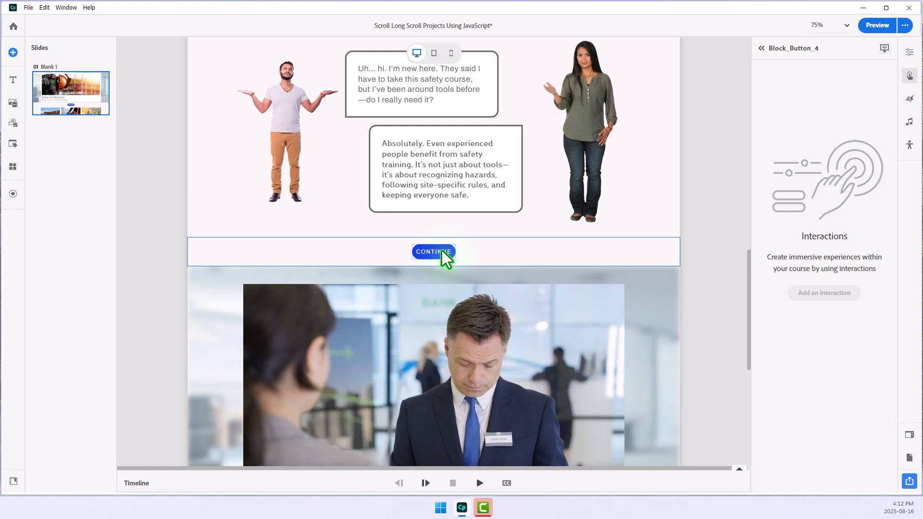
left_click(433, 252)
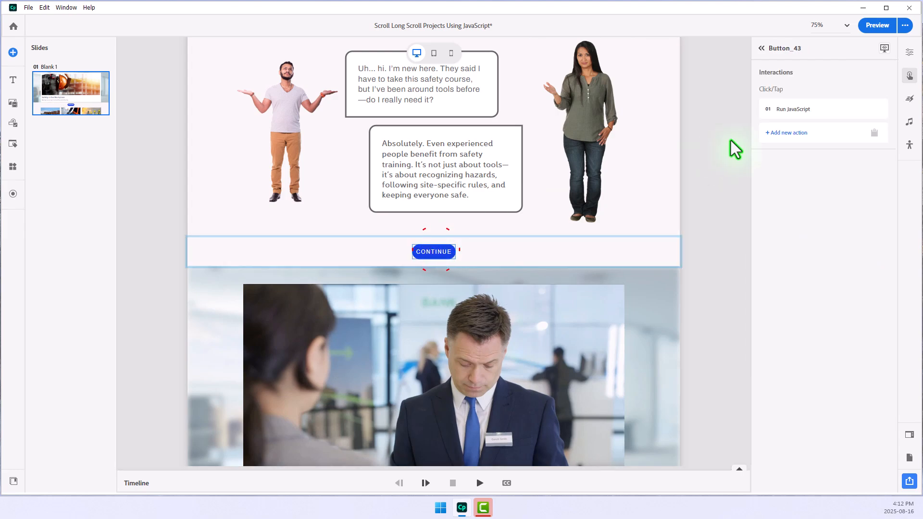
Edit Button_43's Run JavaScript so it scrolls to content block 5
left_click(793, 109)
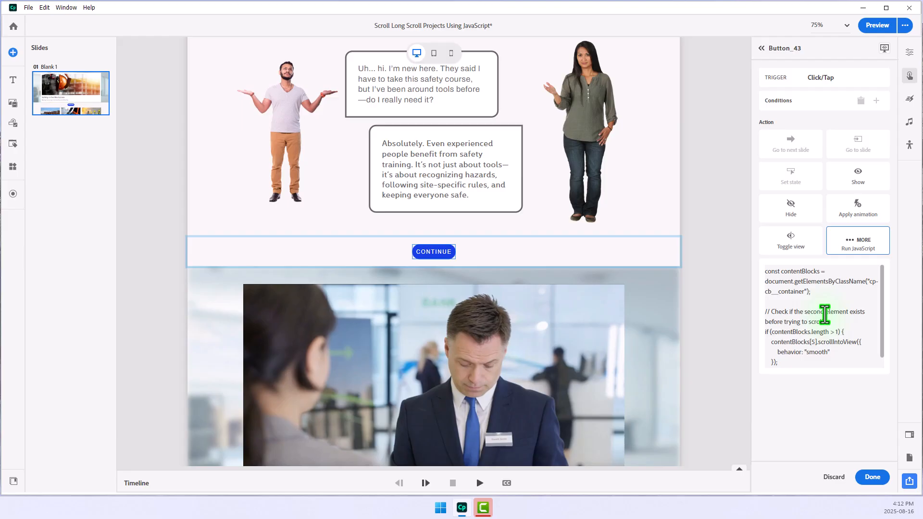
left_click(857, 241)
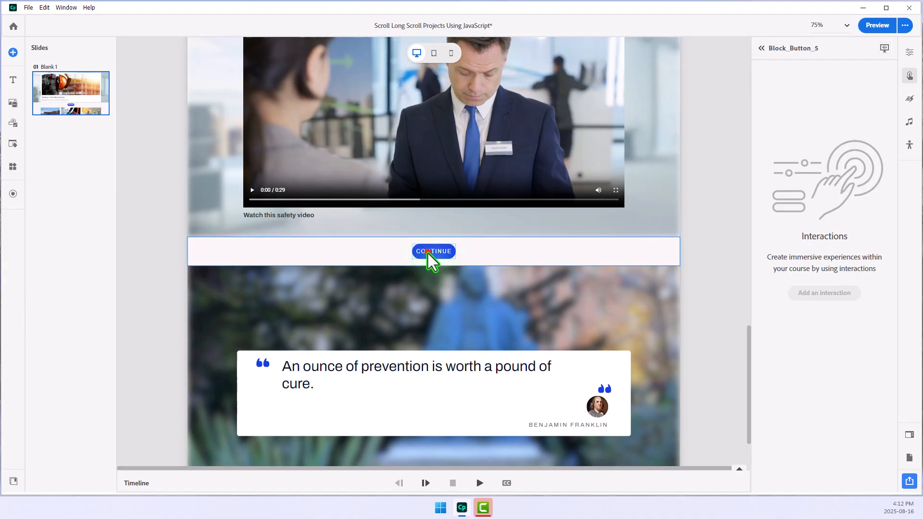
Update Button_53's Run JavaScript index to scroll to the quote block
left_click(433, 252)
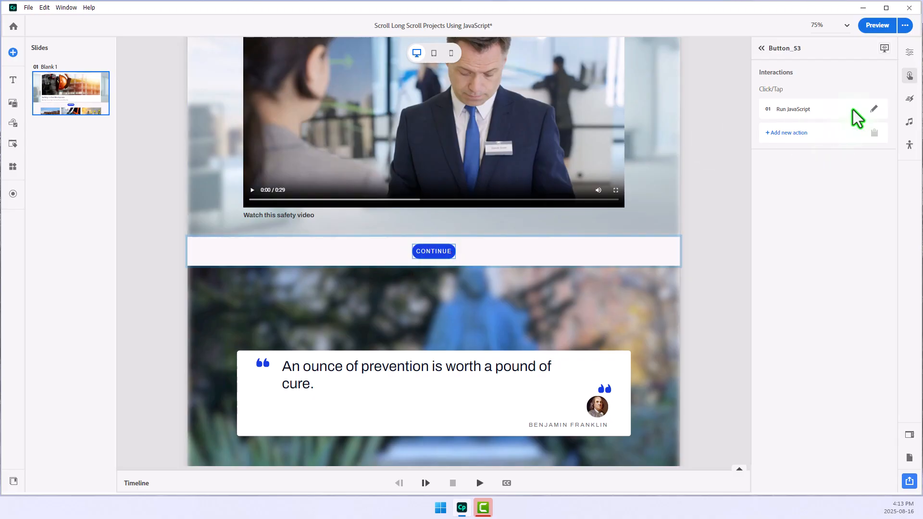
left_click(873, 109)
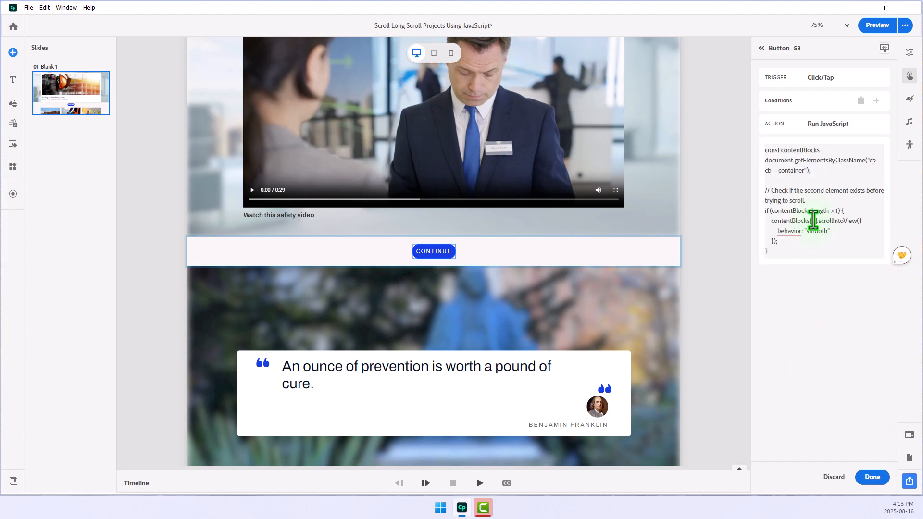
left_click(871, 477)
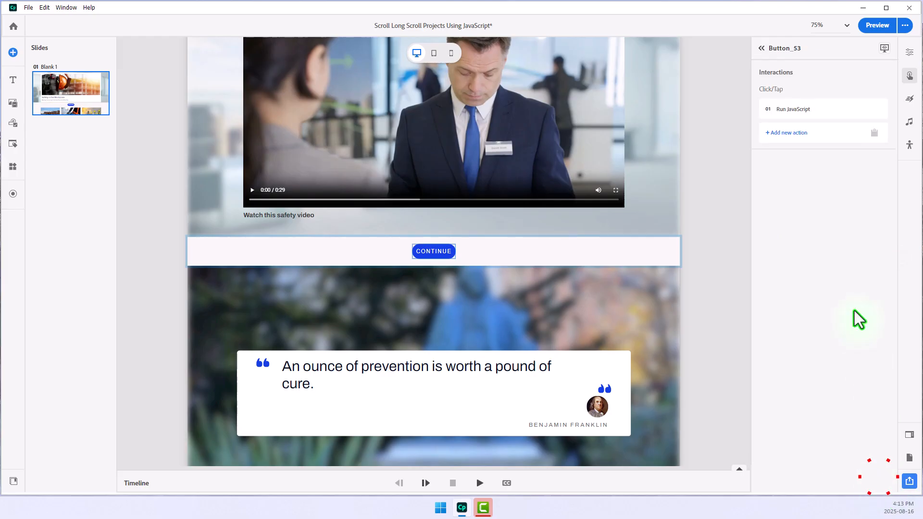
scroll("down", 3)
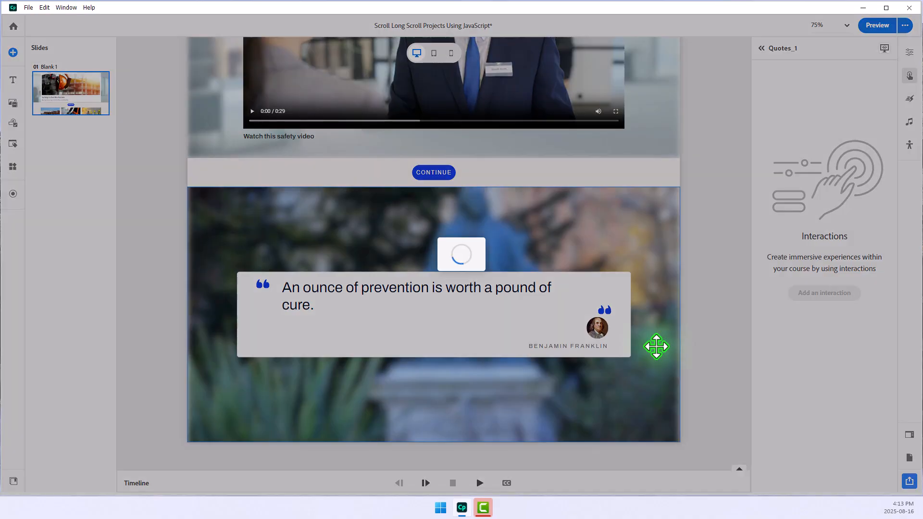
Point Button_63's script to contentBlocks[0] and rename the button BACK TO TOP
left_click(433, 426)
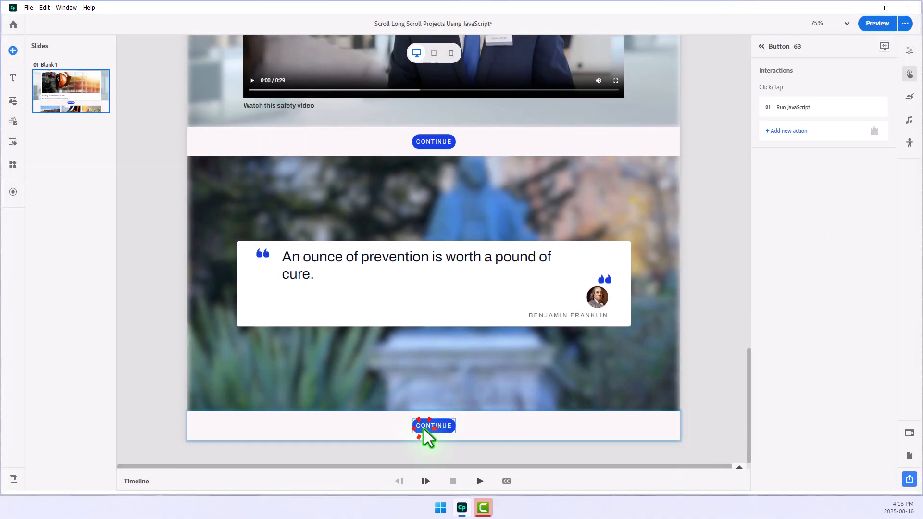
mouse_move(876, 116)
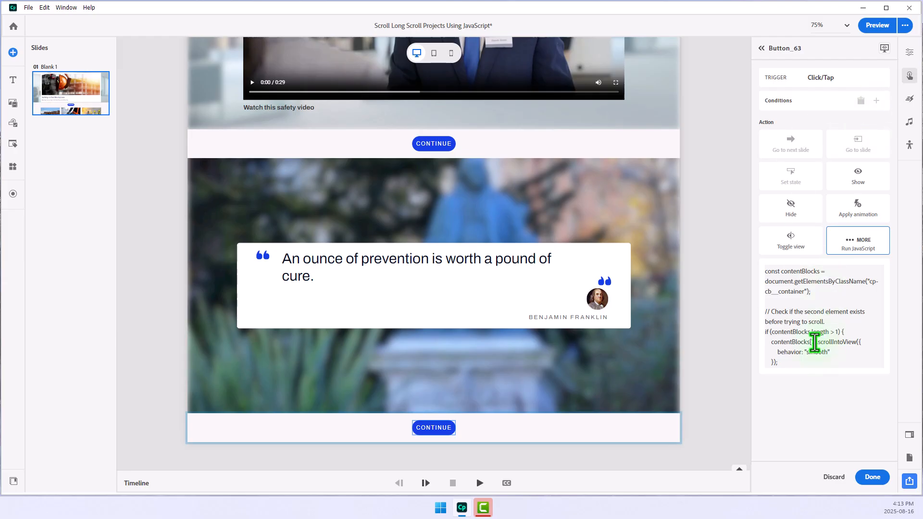
left_click(857, 240)
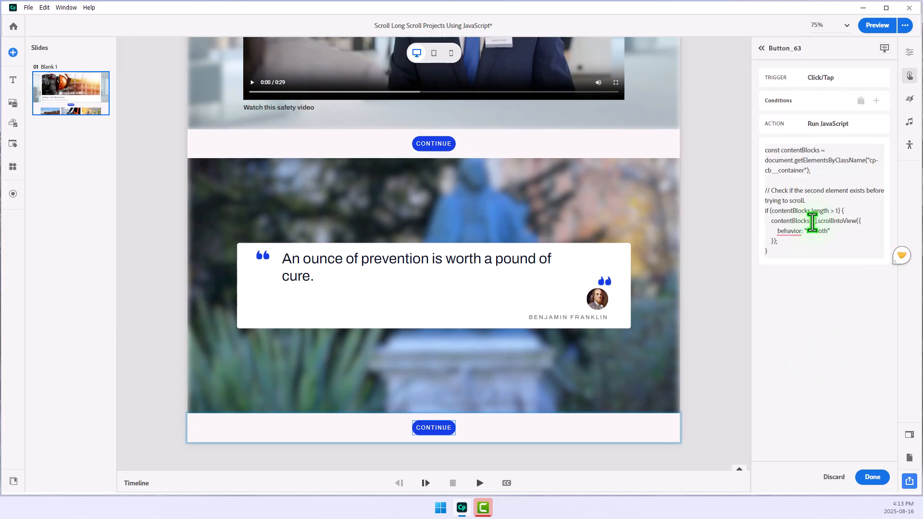
left_click(871, 477)
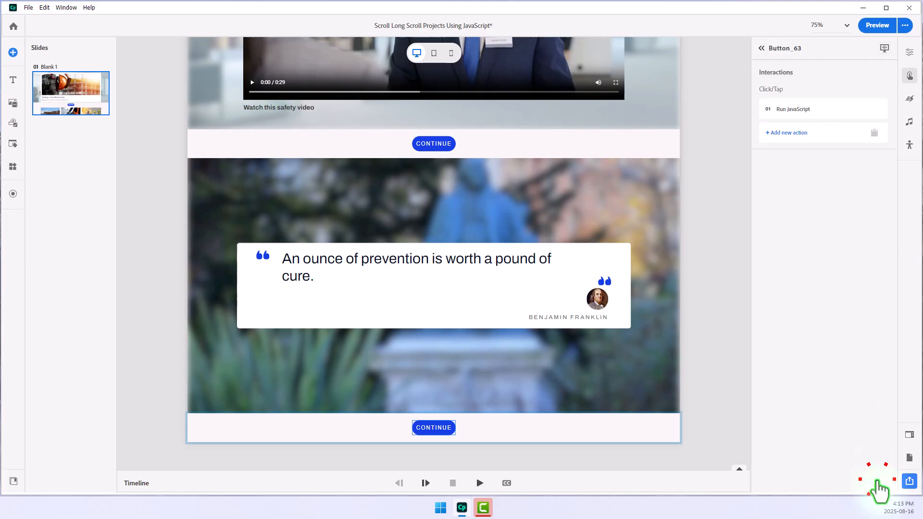
mouse_move(433, 427)
type("BACK TO TOP")
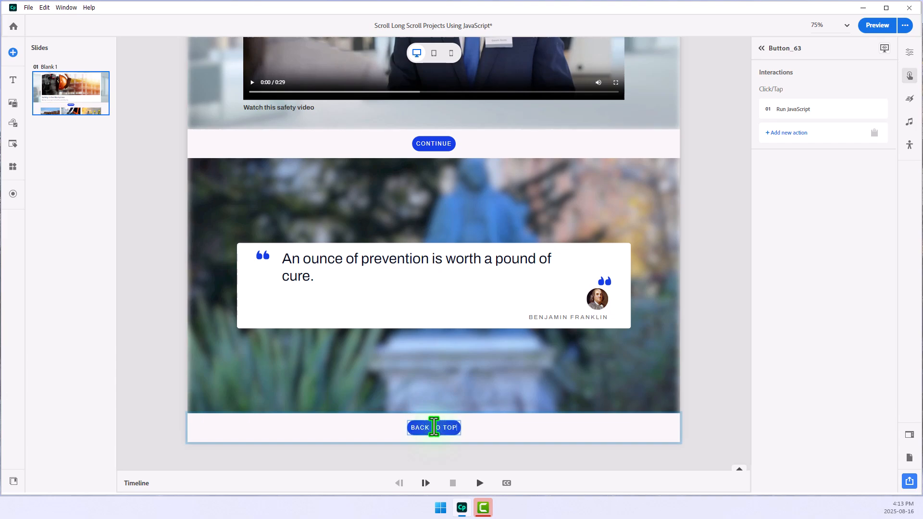
scroll("down", 3)
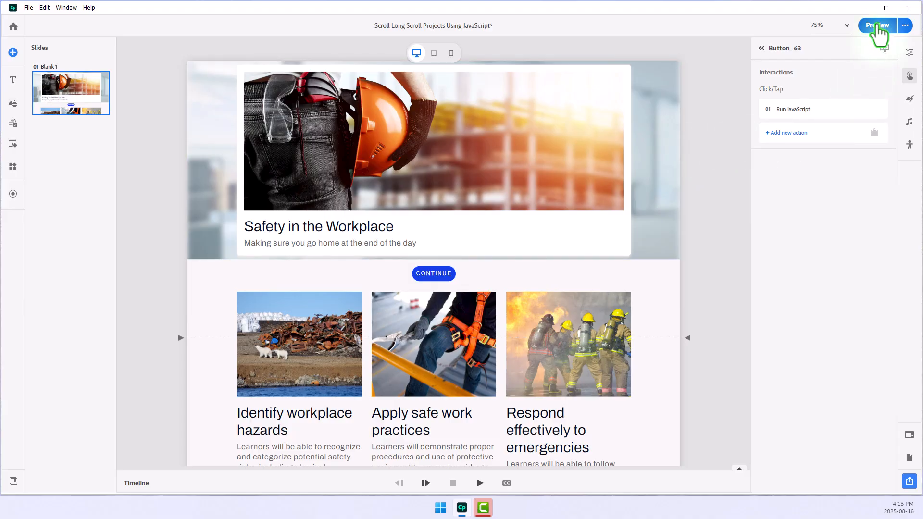
Preview the course, clicking through each Continue button and playing the safety video
left_click(876, 25)
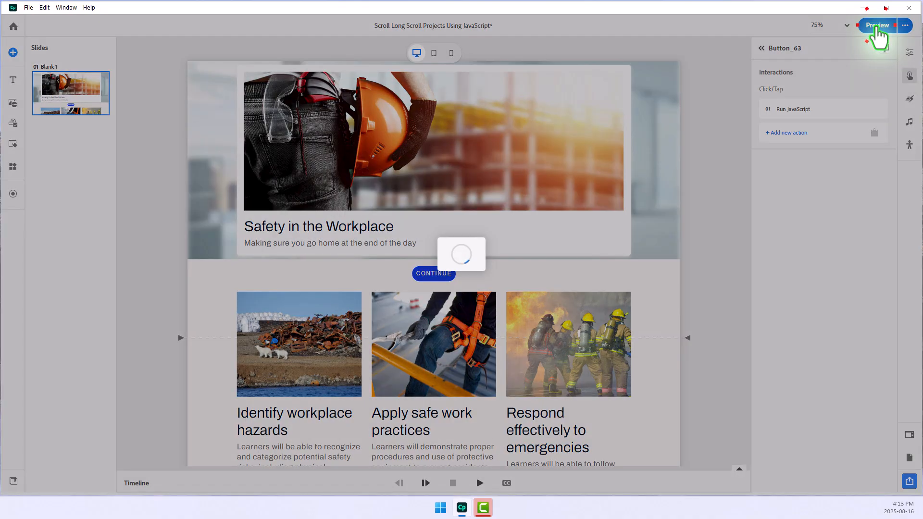
left_click(876, 26)
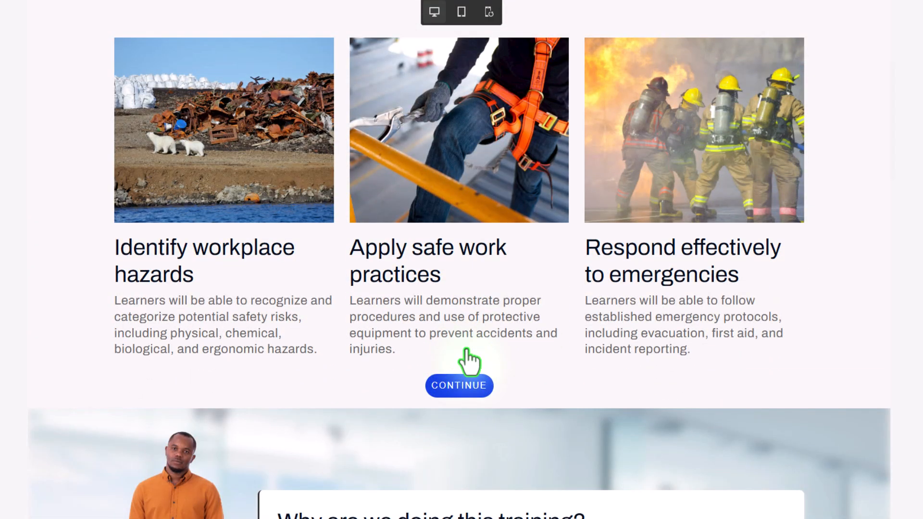
mouse_move(623, 268)
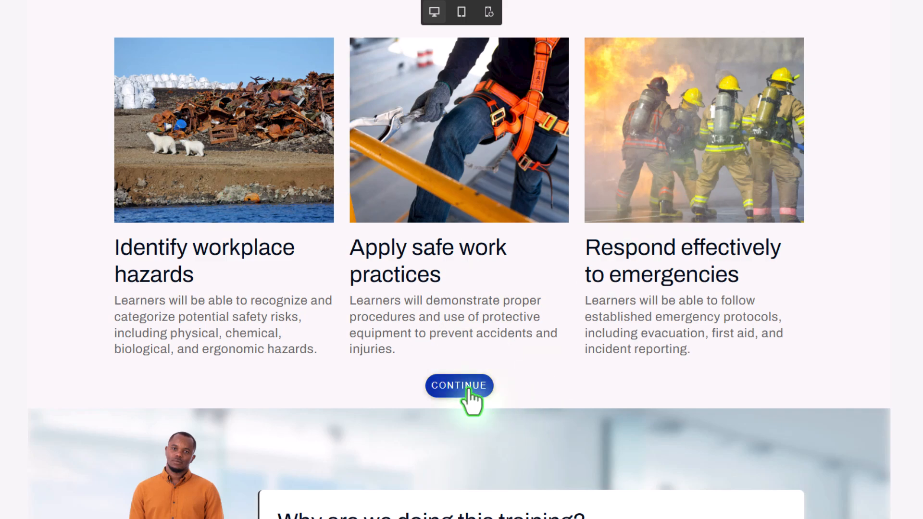
left_click(459, 386)
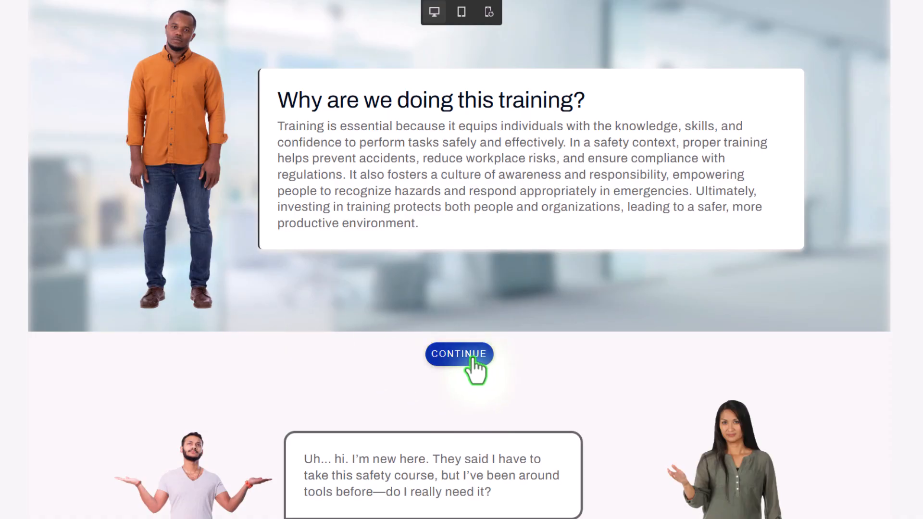
left_click(458, 354)
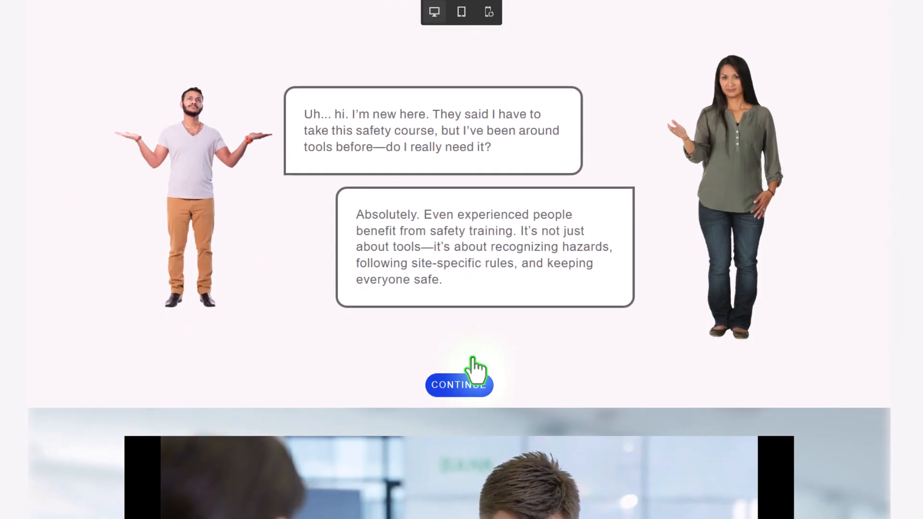
left_click(459, 385)
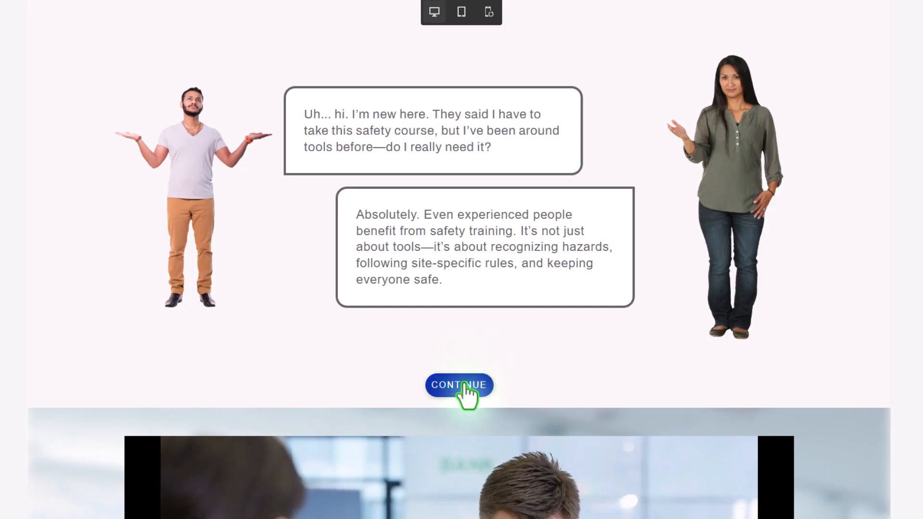
left_click(459, 385)
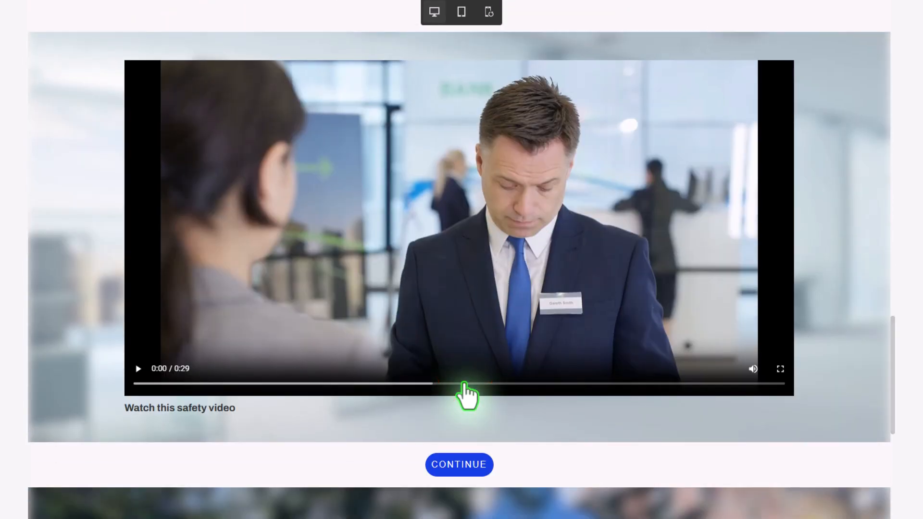
mouse_move(91, 391)
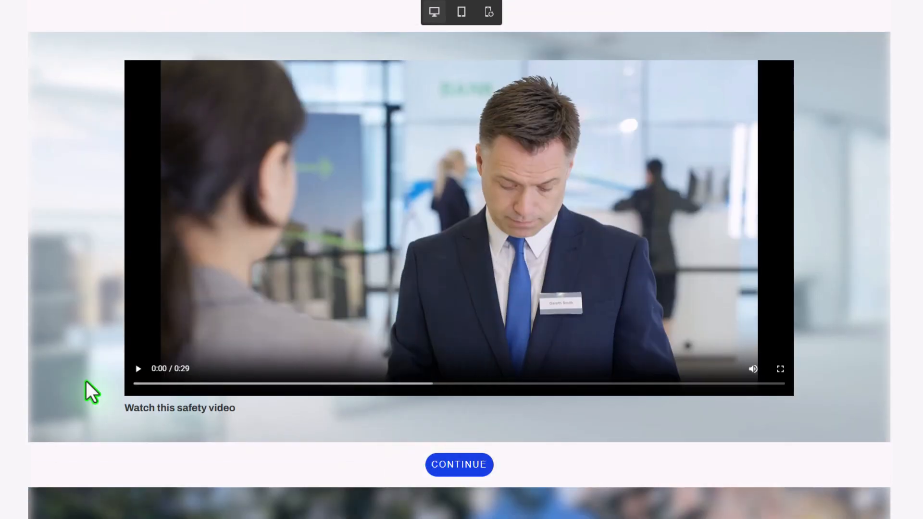
left_click(138, 368)
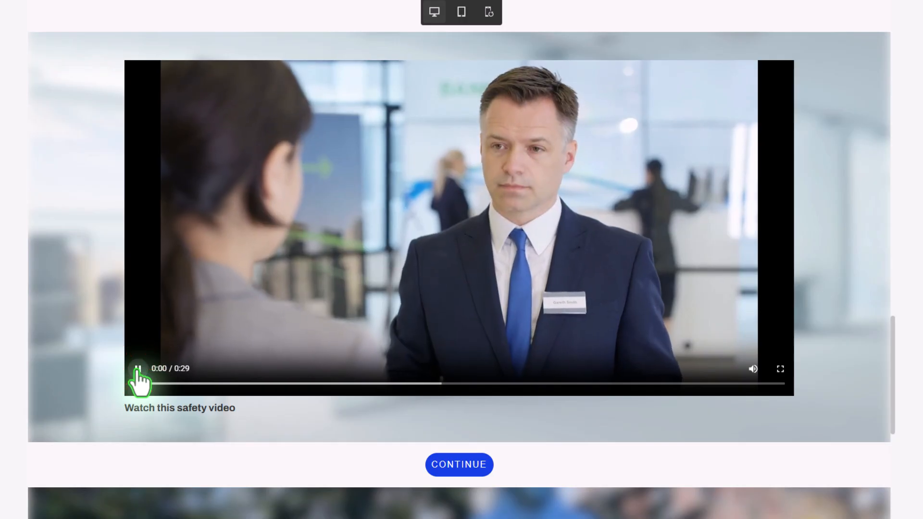
left_click(137, 369)
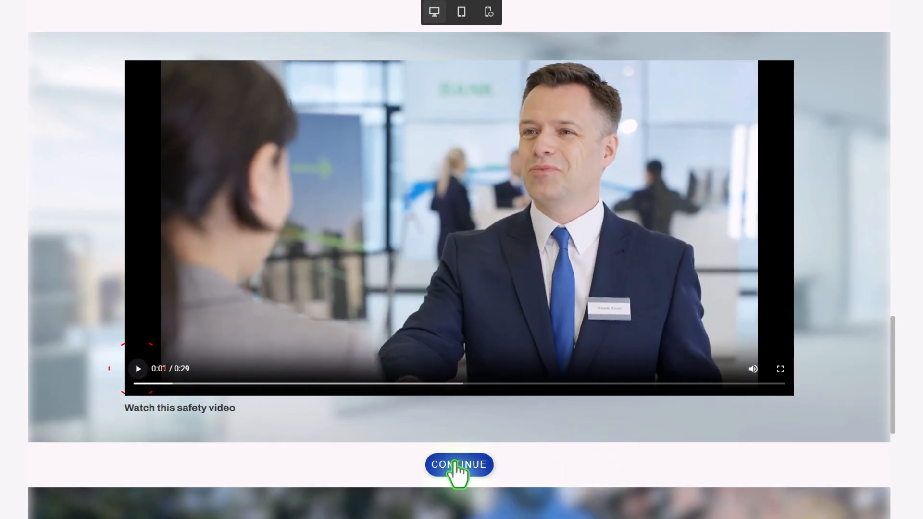
scroll("down", 3)
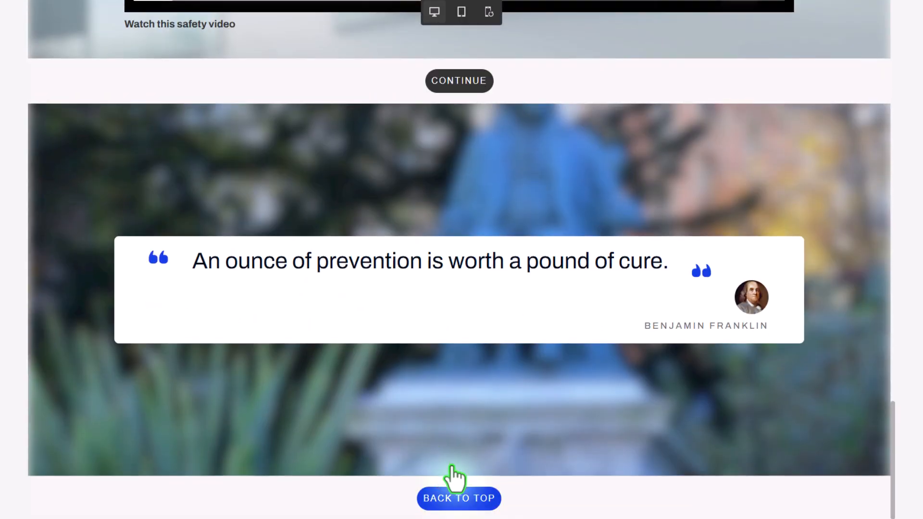